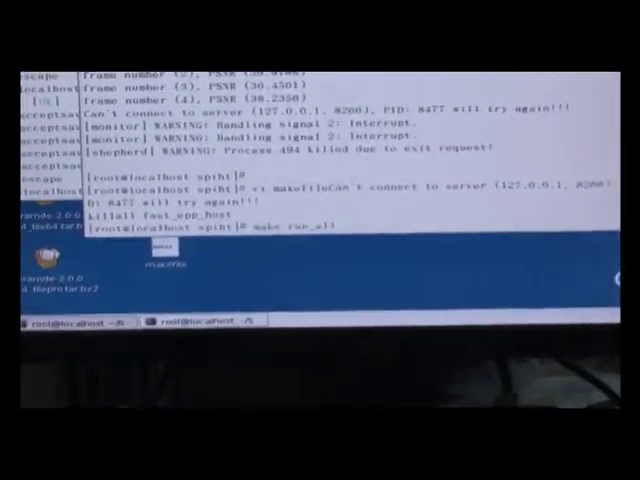
Run 'make run_all' to launch the Tile Monitor with its PCI and config-file options.
key("Return")
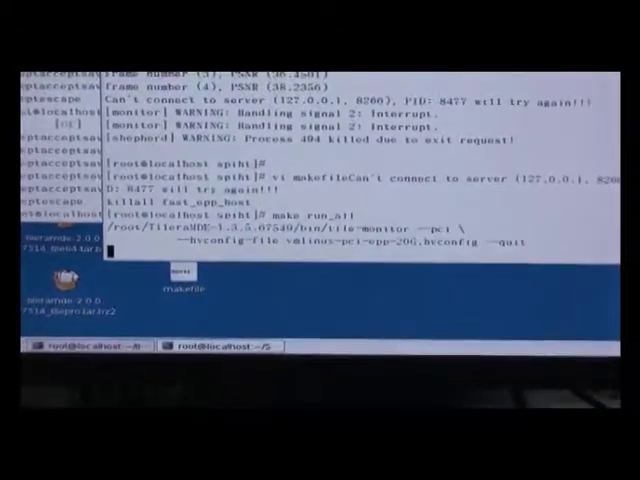